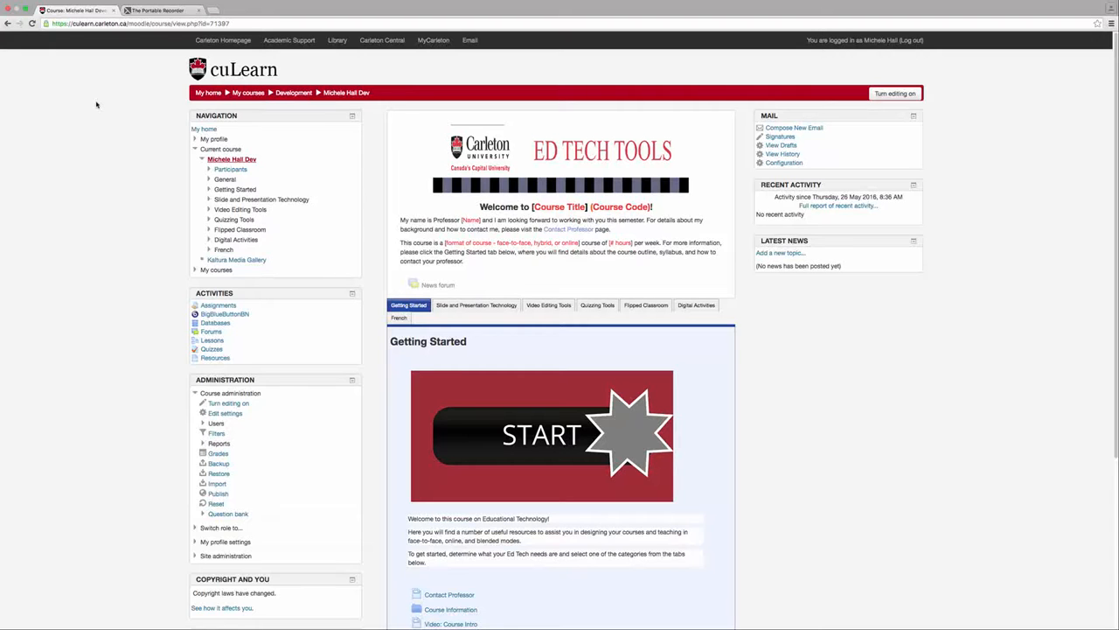
mouse_move(217, 454)
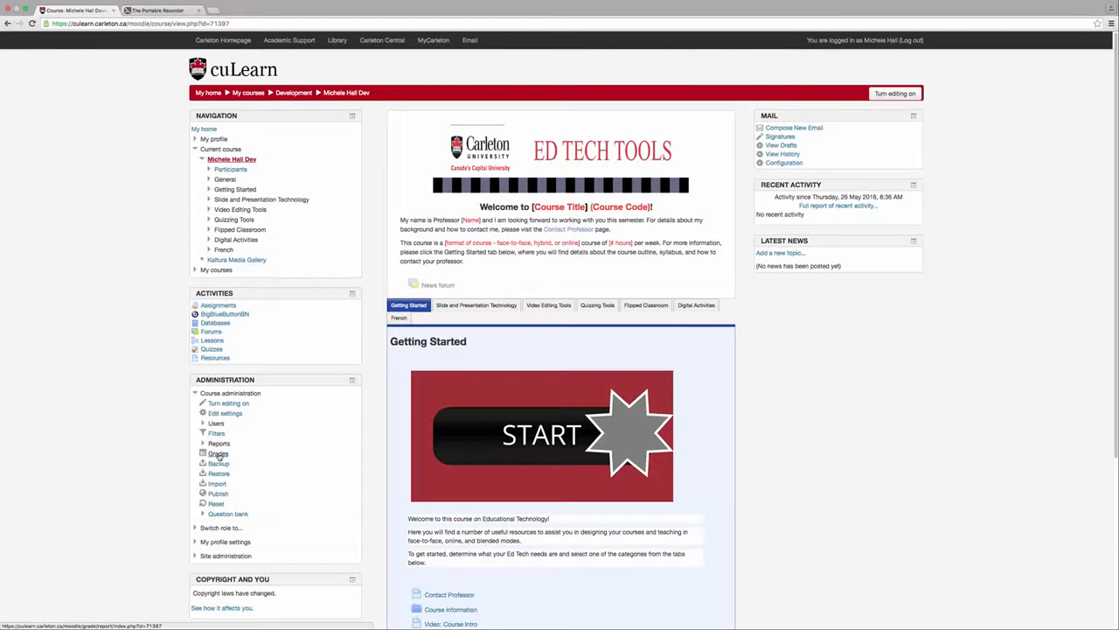
- Open the course's Grader report from Grades under Course administration
left_click(217, 453)
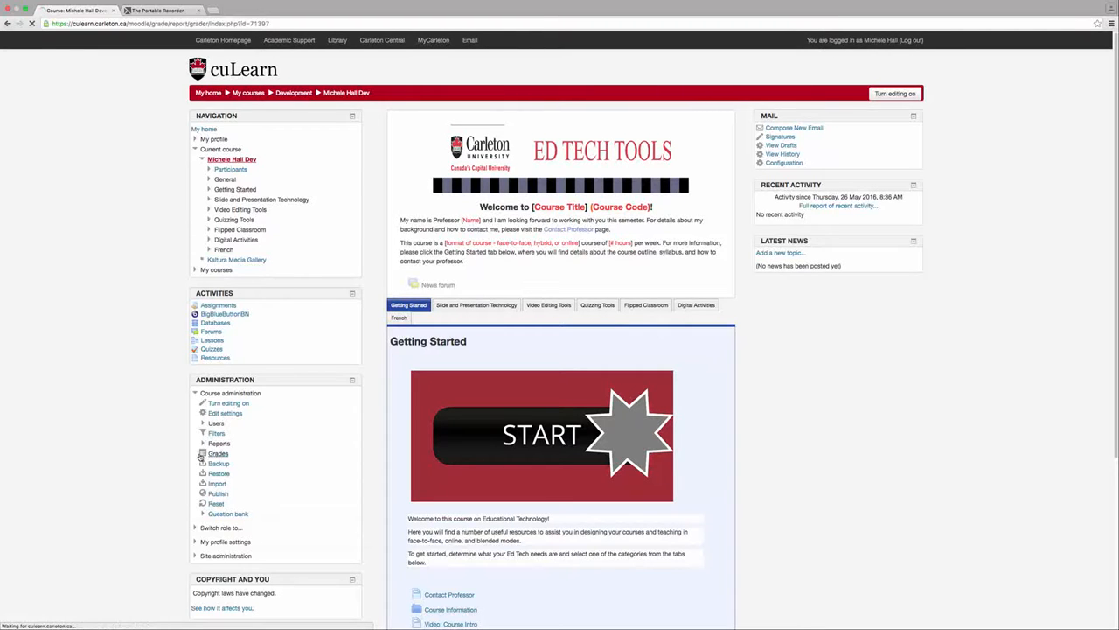
left_click(217, 455)
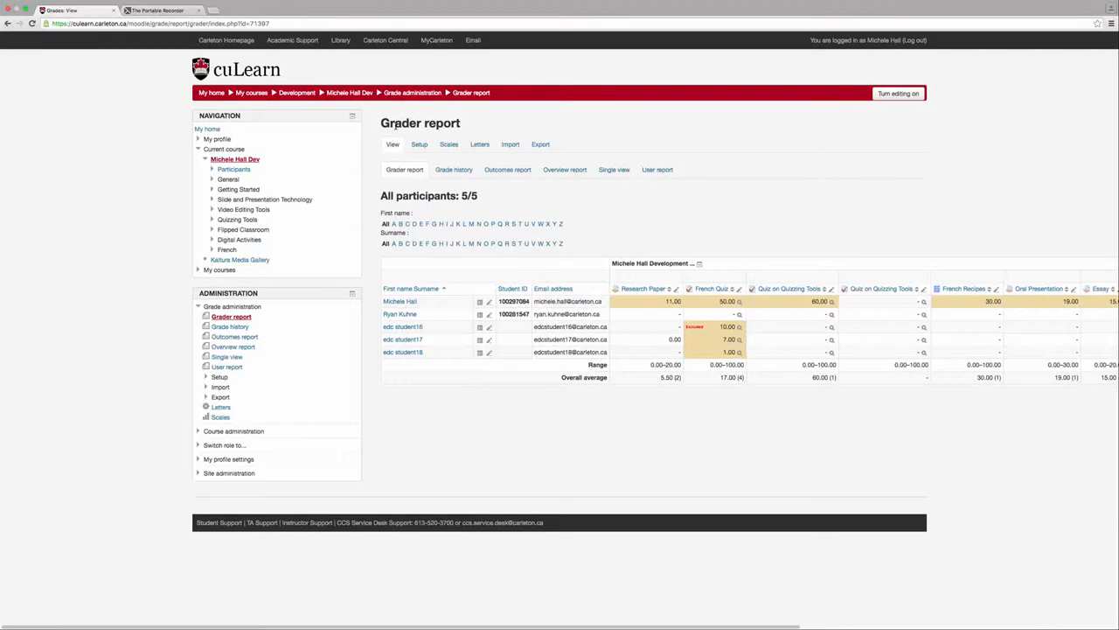
mouse_move(445, 248)
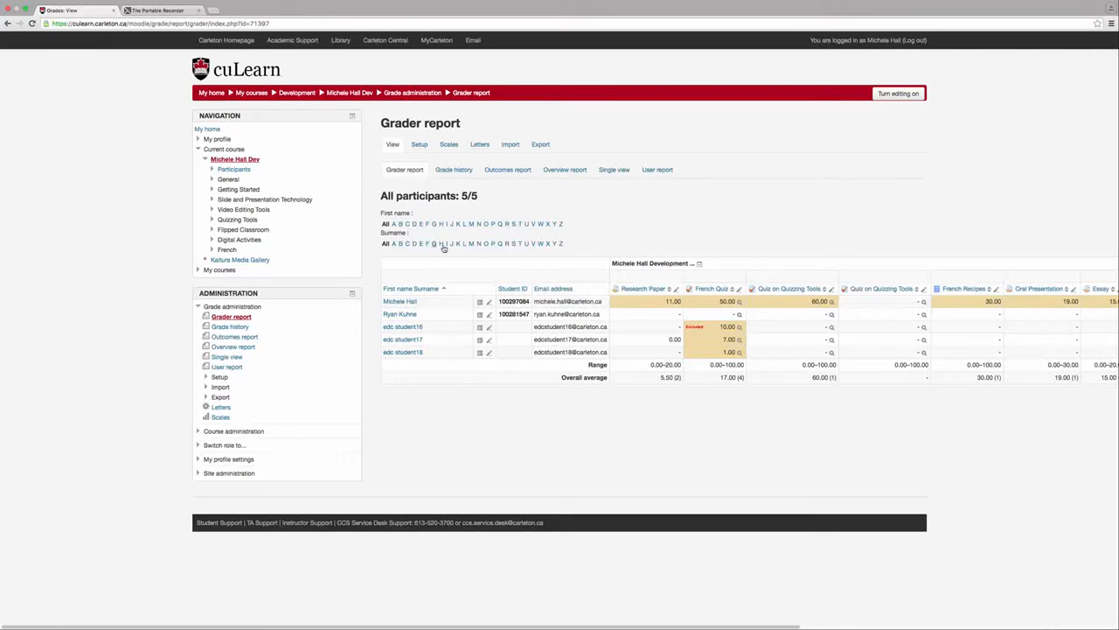
mouse_move(505, 267)
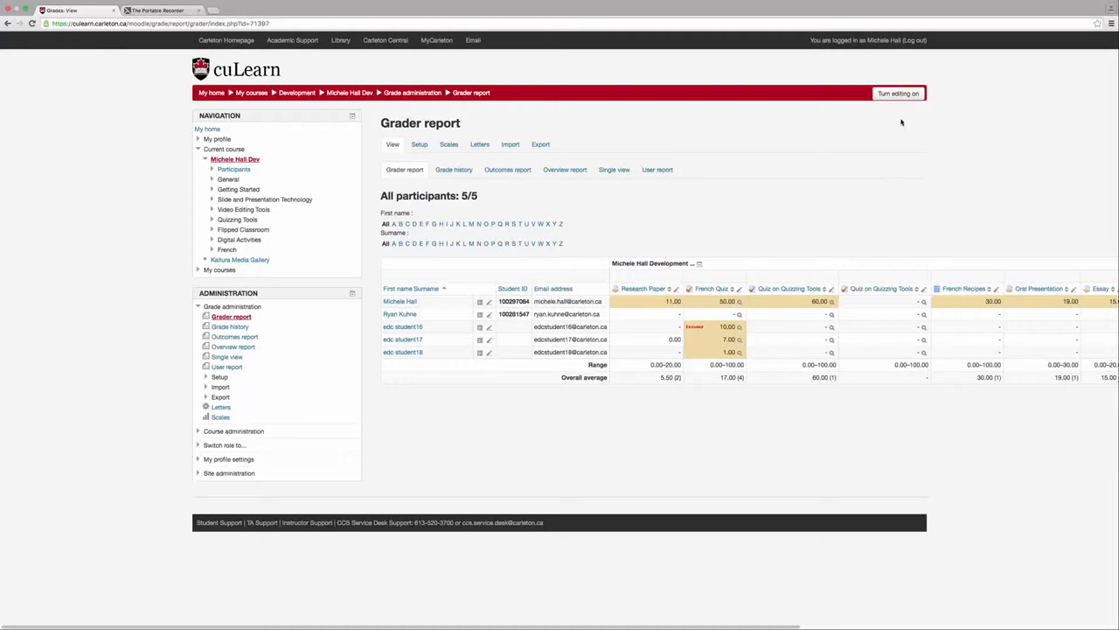
- Turn editing on so each grade in the Grader report becomes an entry field
left_click(903, 94)
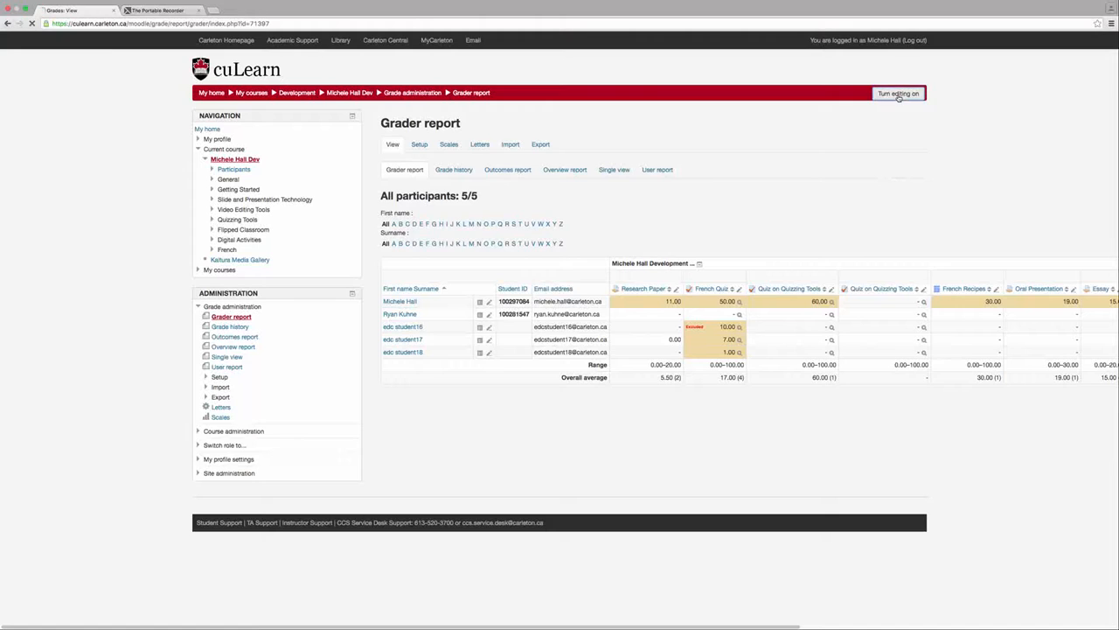
left_click(902, 92)
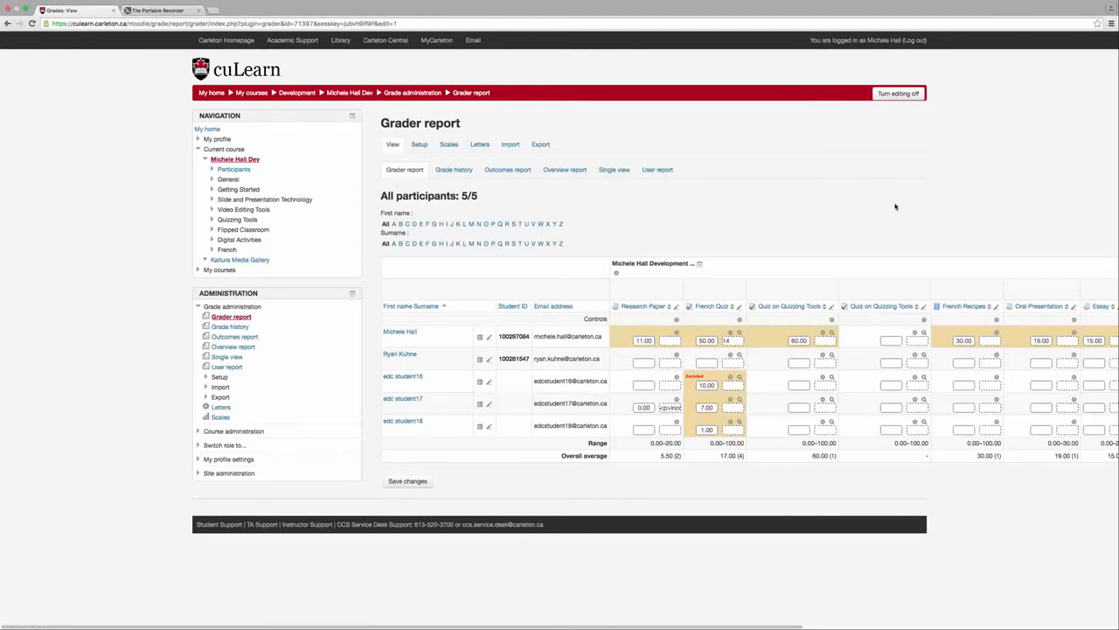
mouse_move(841, 360)
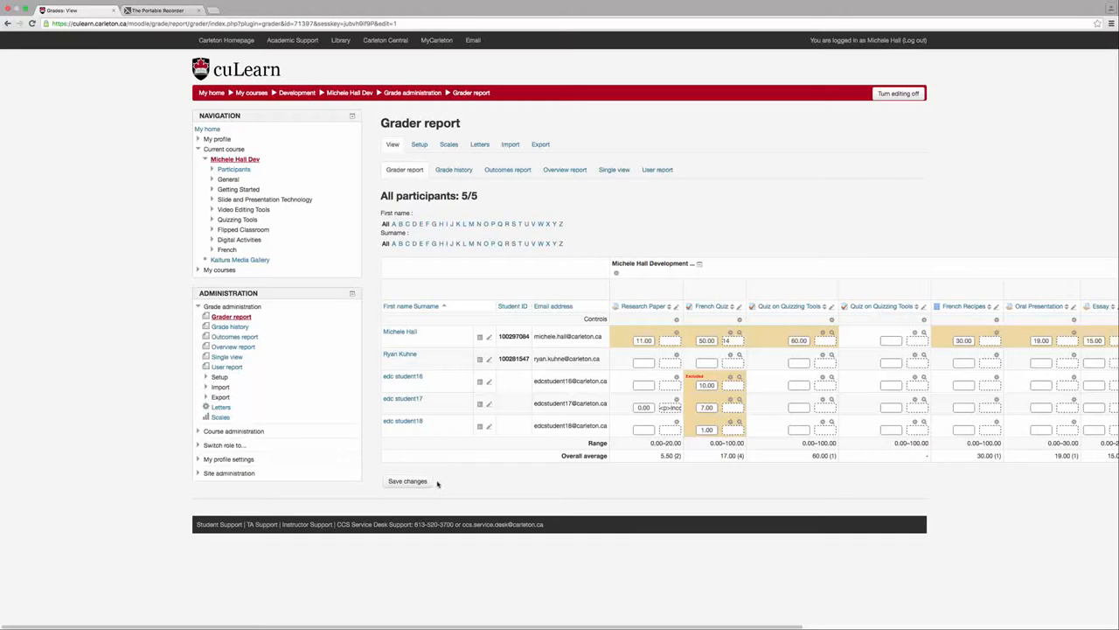
mouse_move(385, 468)
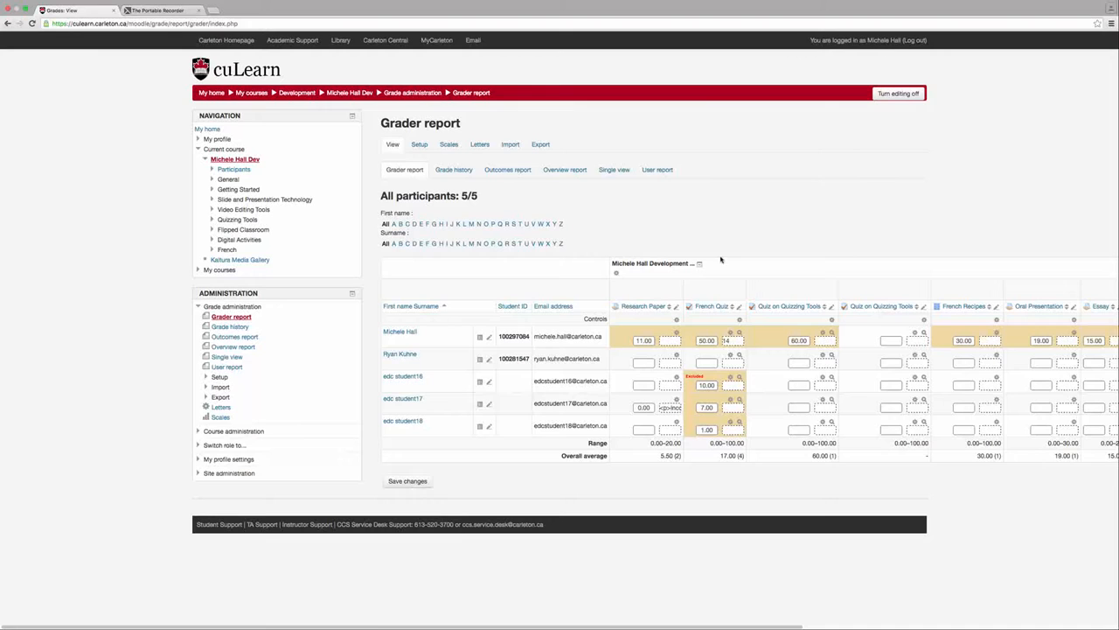
mouse_move(693, 262)
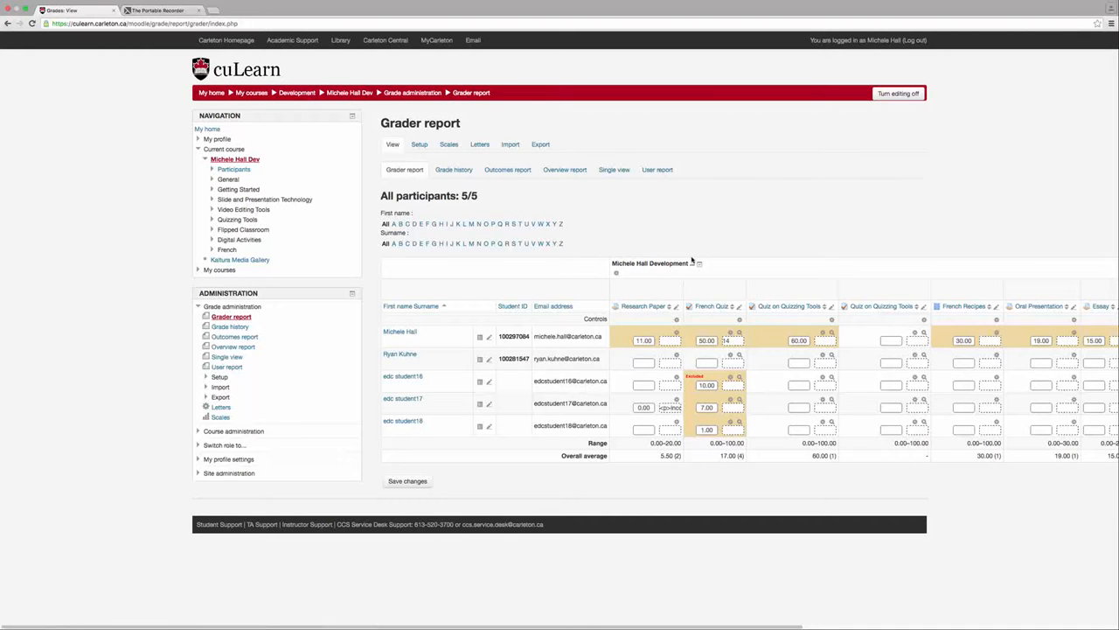
mouse_move(693, 269)
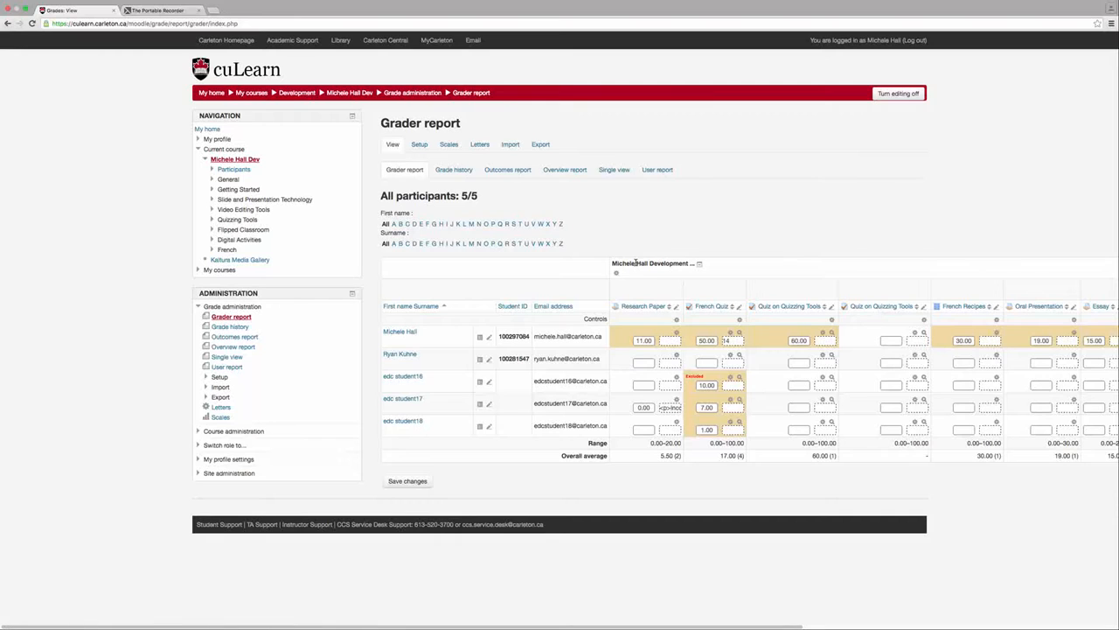
mouse_move(703, 273)
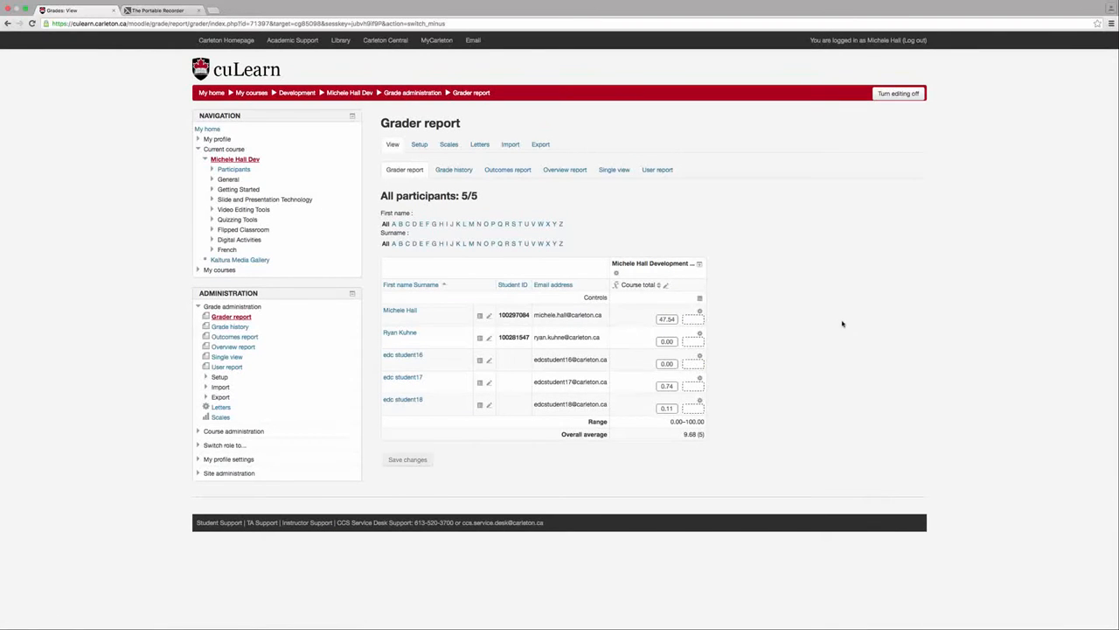
mouse_move(756, 321)
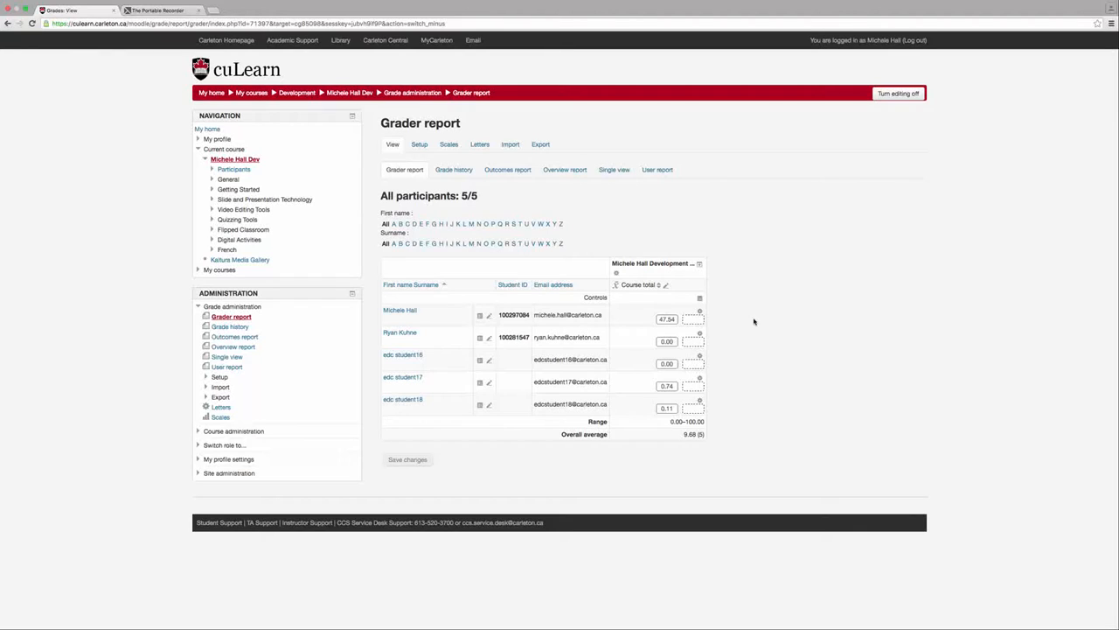
mouse_move(759, 264)
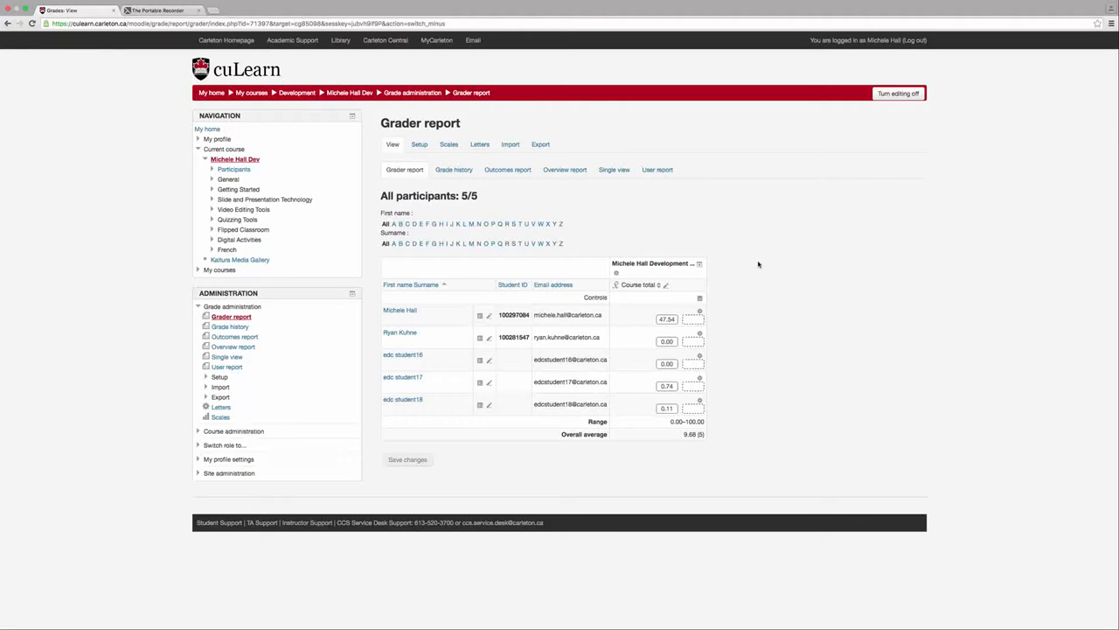
mouse_move(643, 253)
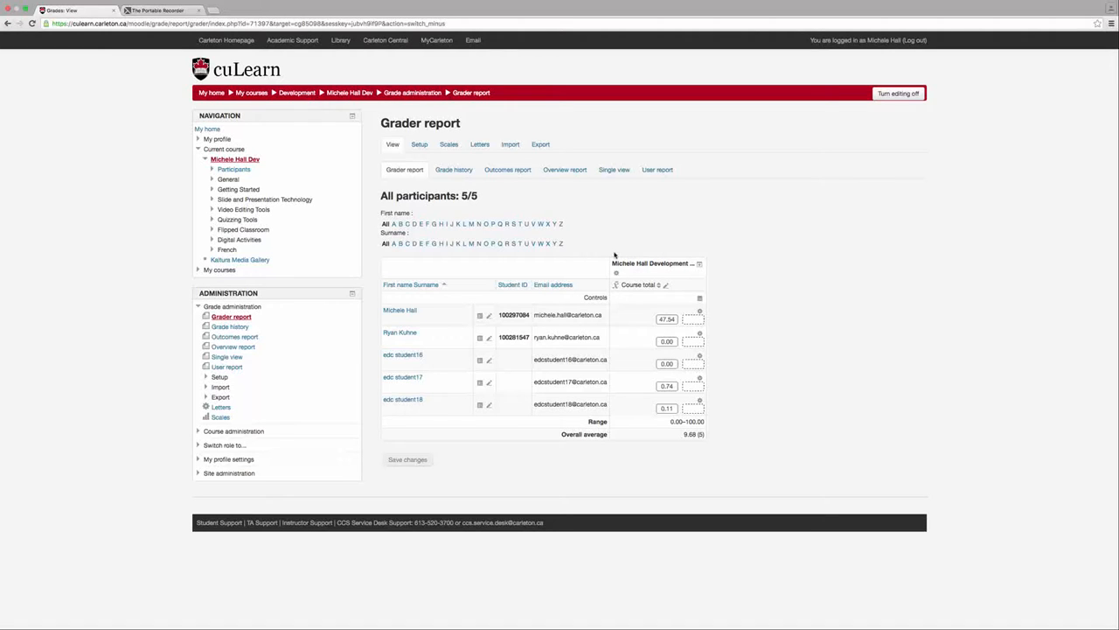
mouse_move(652, 283)
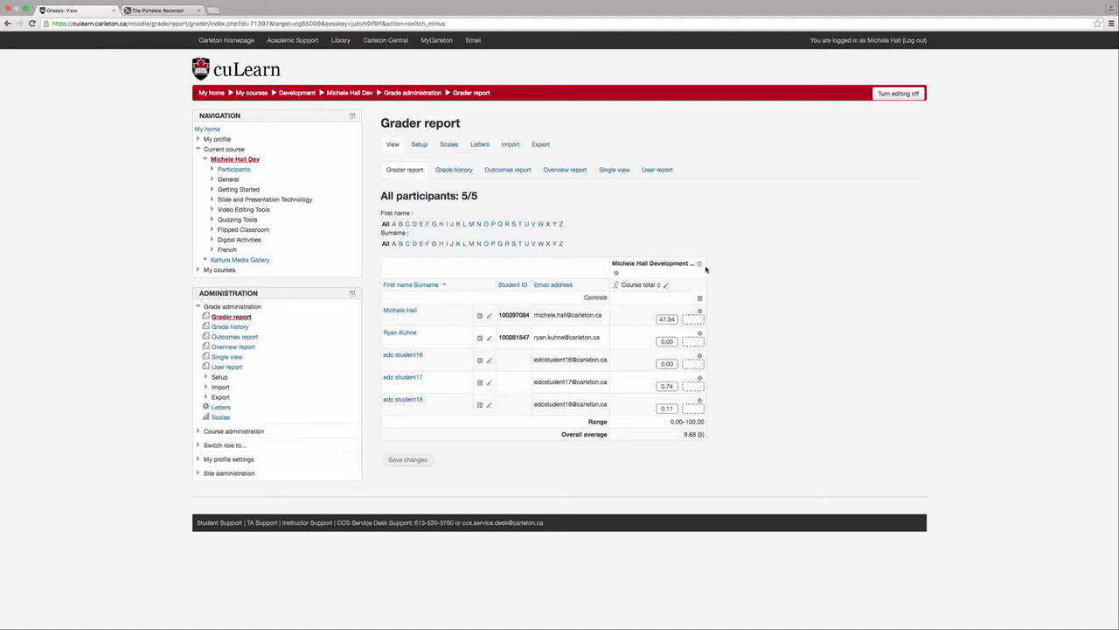
mouse_move(703, 269)
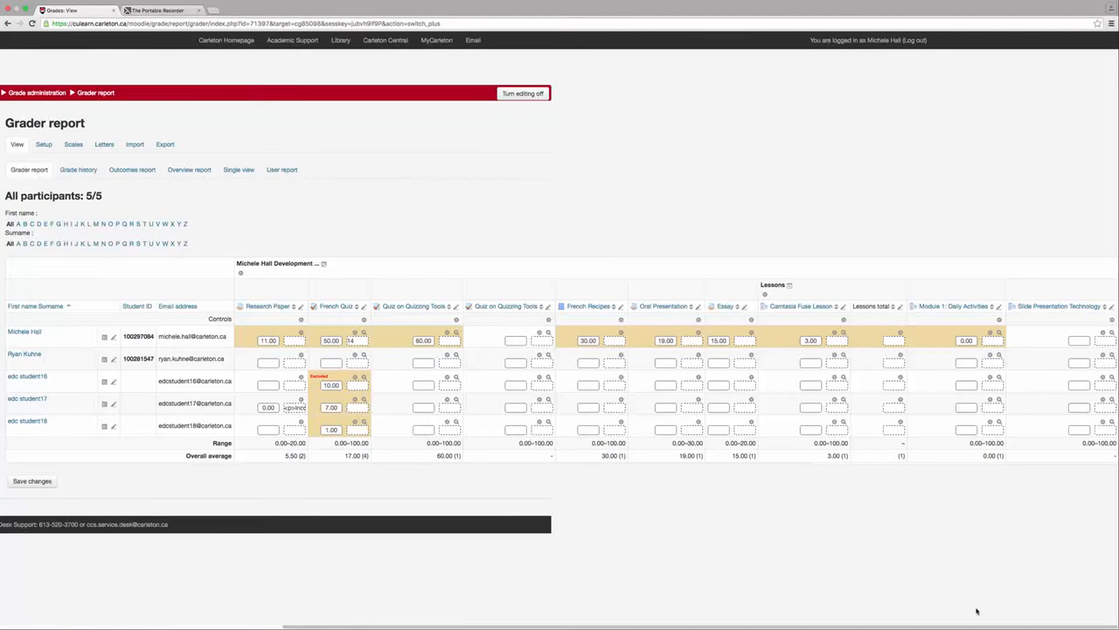
mouse_move(360, 252)
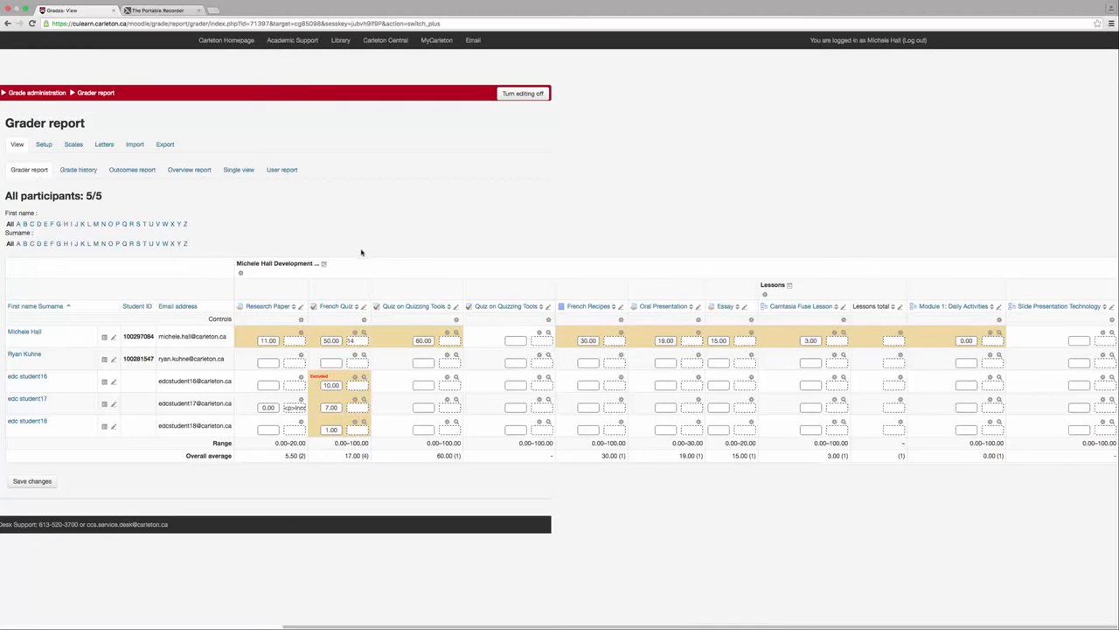
mouse_move(322, 273)
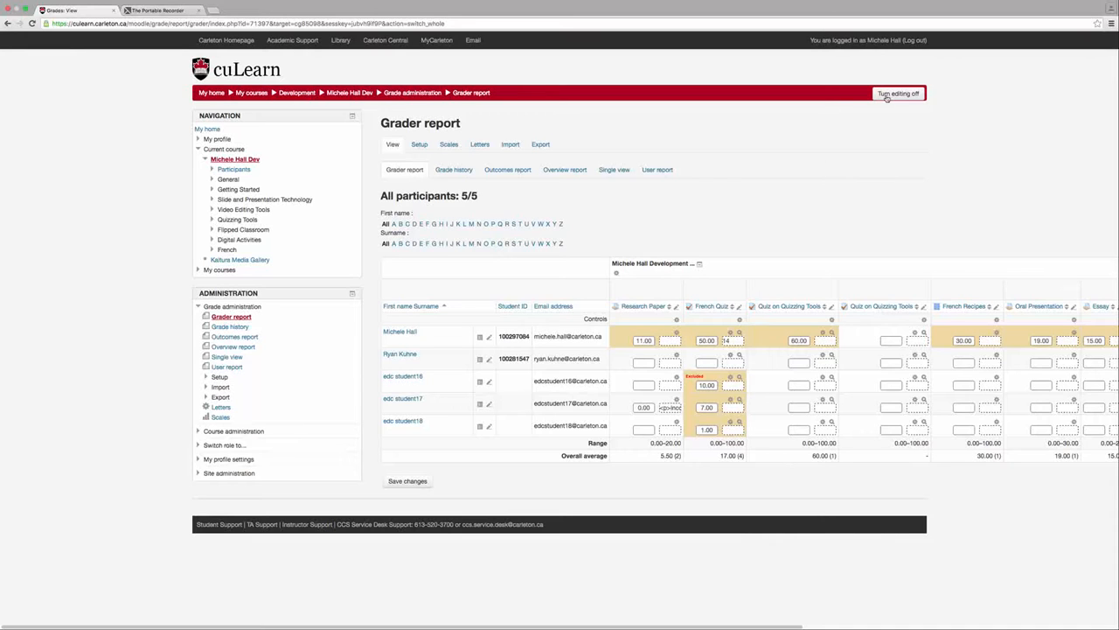
- Turn editing off, returning the Grader report to read-only grades
left_click(902, 94)
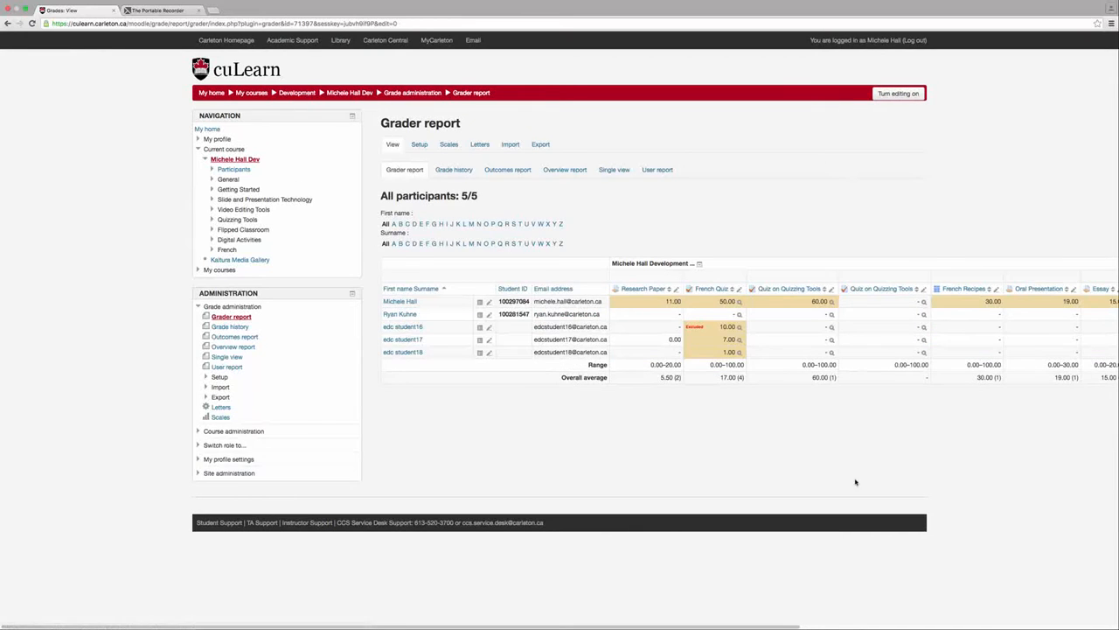
mouse_move(854, 474)
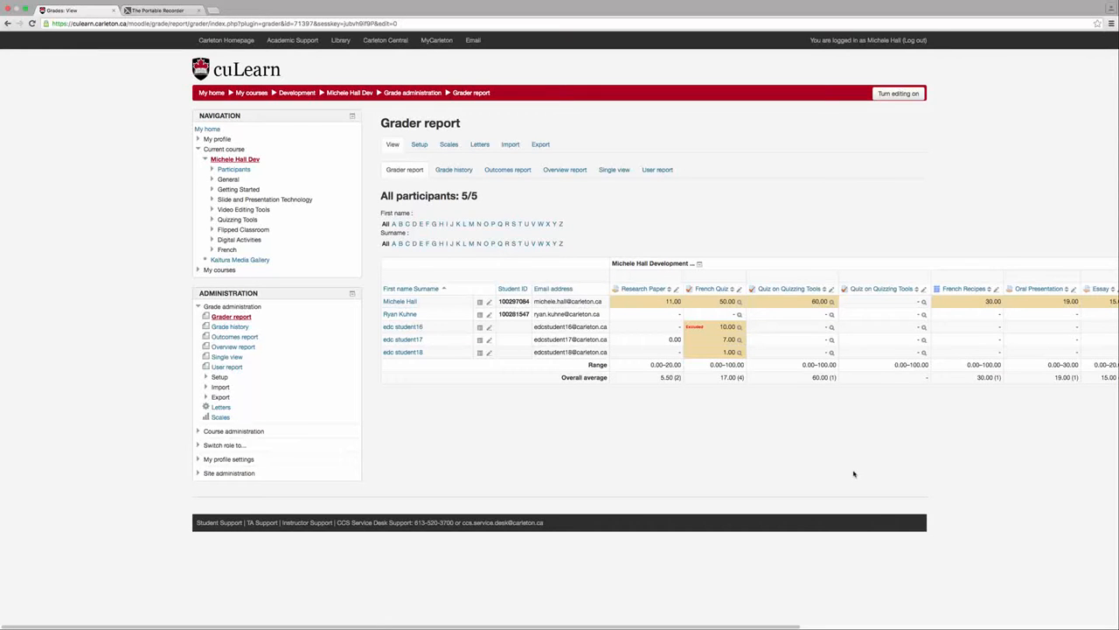
mouse_move(588, 416)
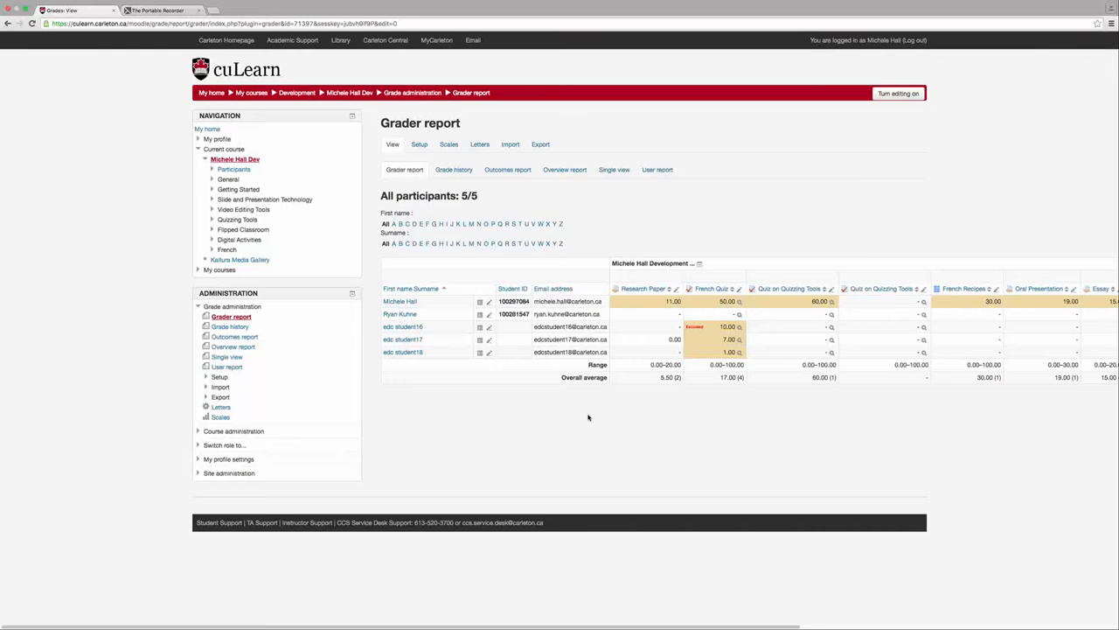
mouse_move(619, 413)
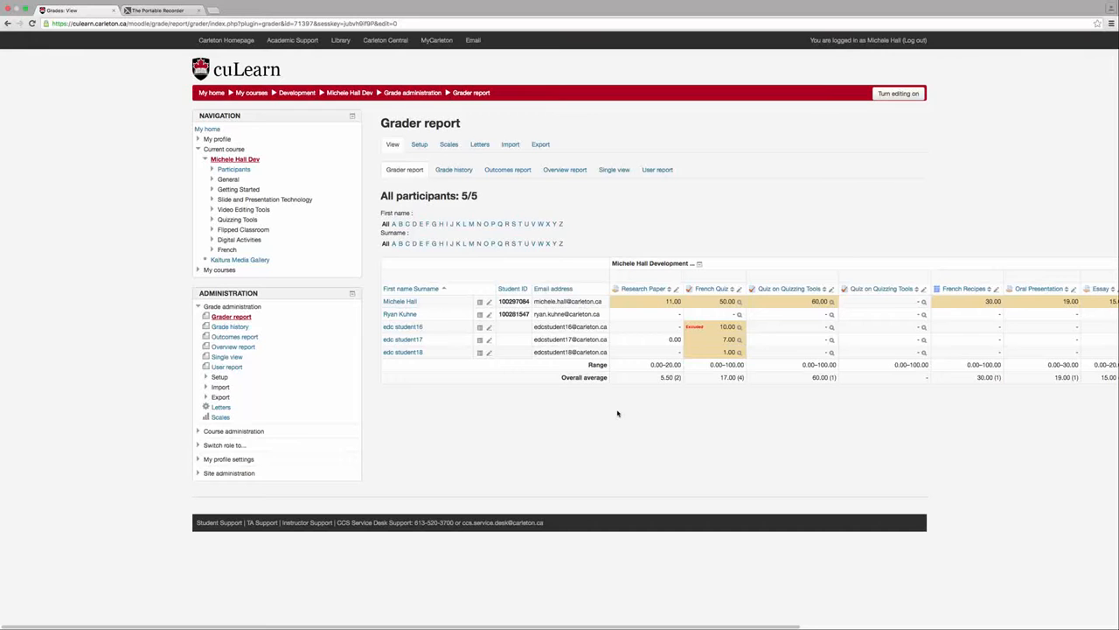
mouse_move(612, 410)
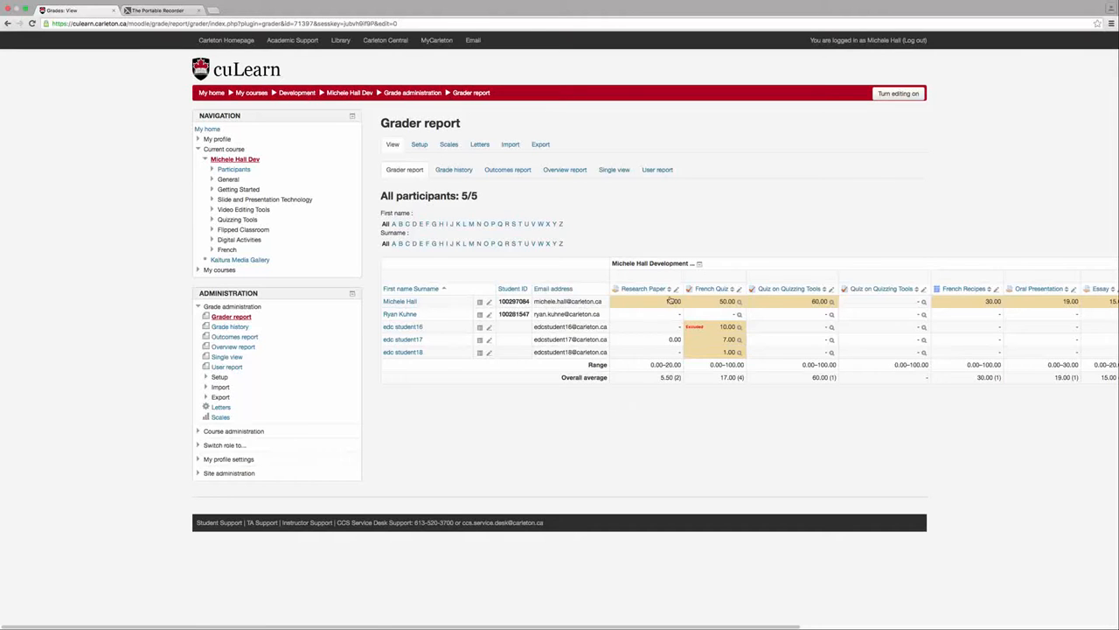
mouse_move(670, 294)
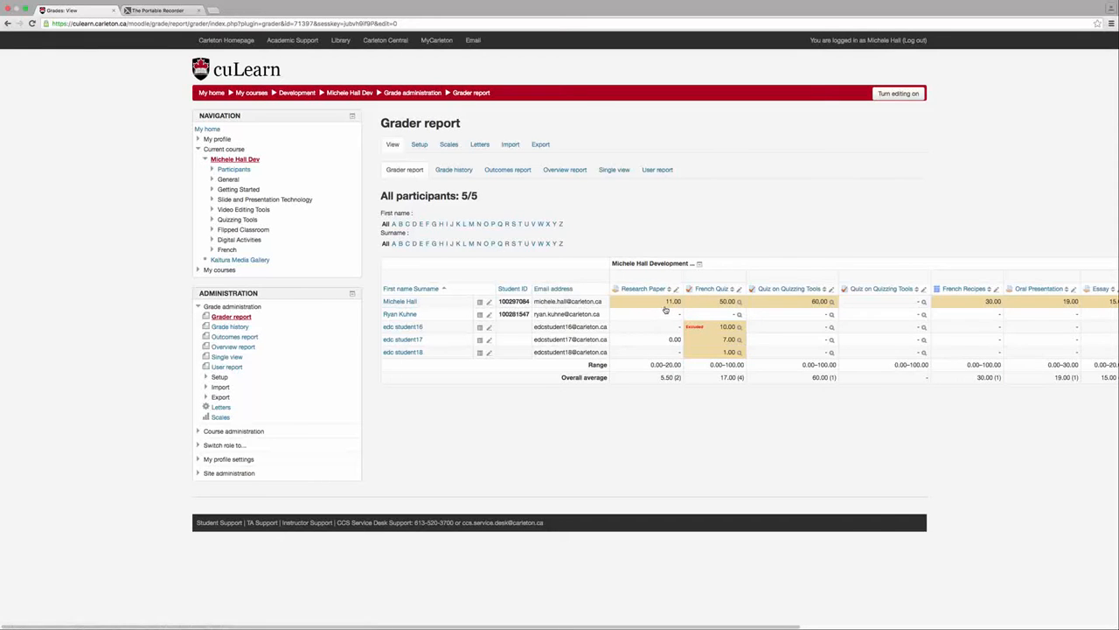
mouse_move(661, 312)
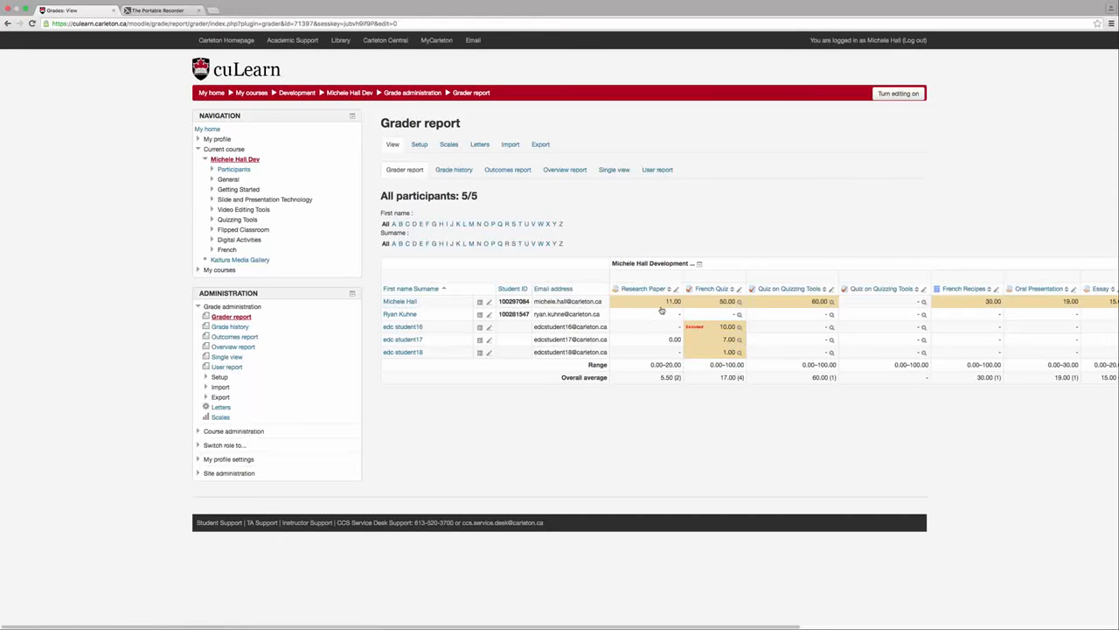
mouse_move(675, 300)
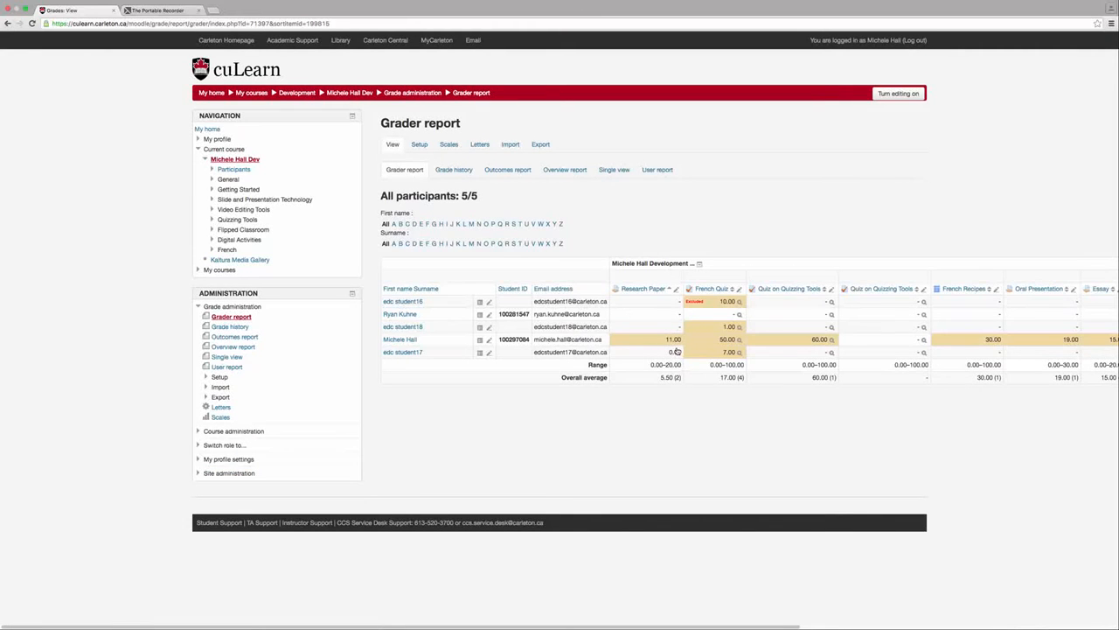
mouse_move(673, 350)
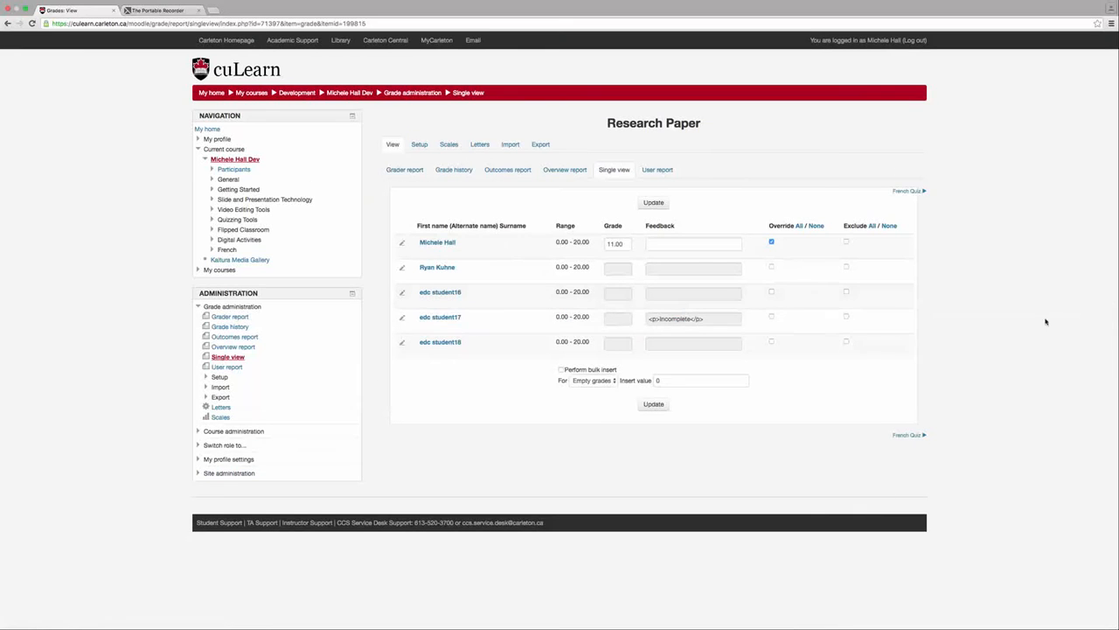
mouse_move(1079, 140)
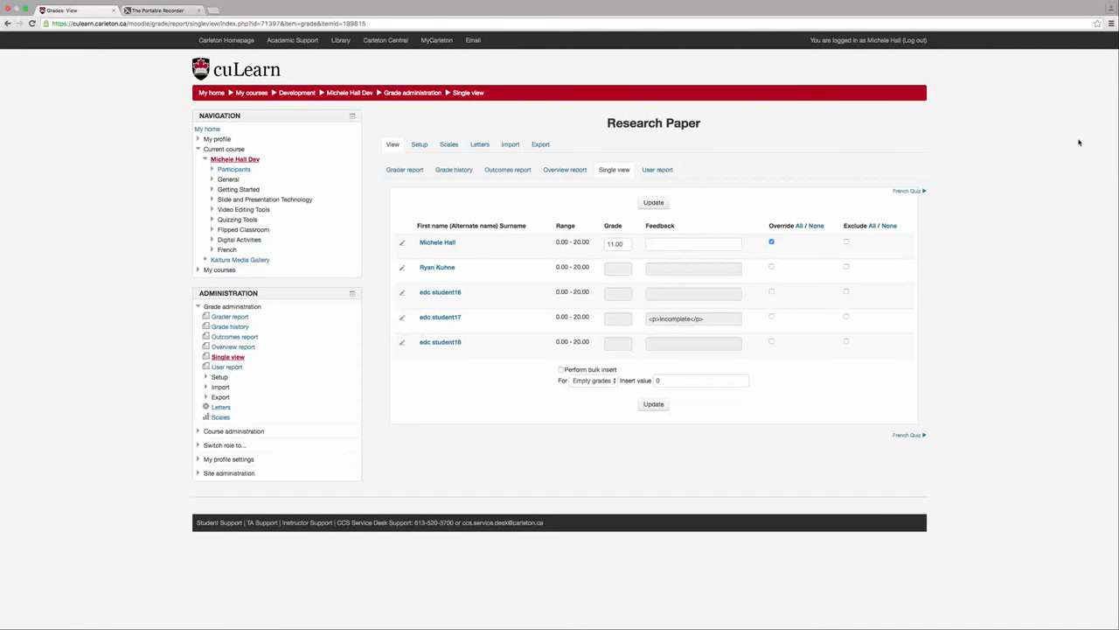
mouse_move(669, 154)
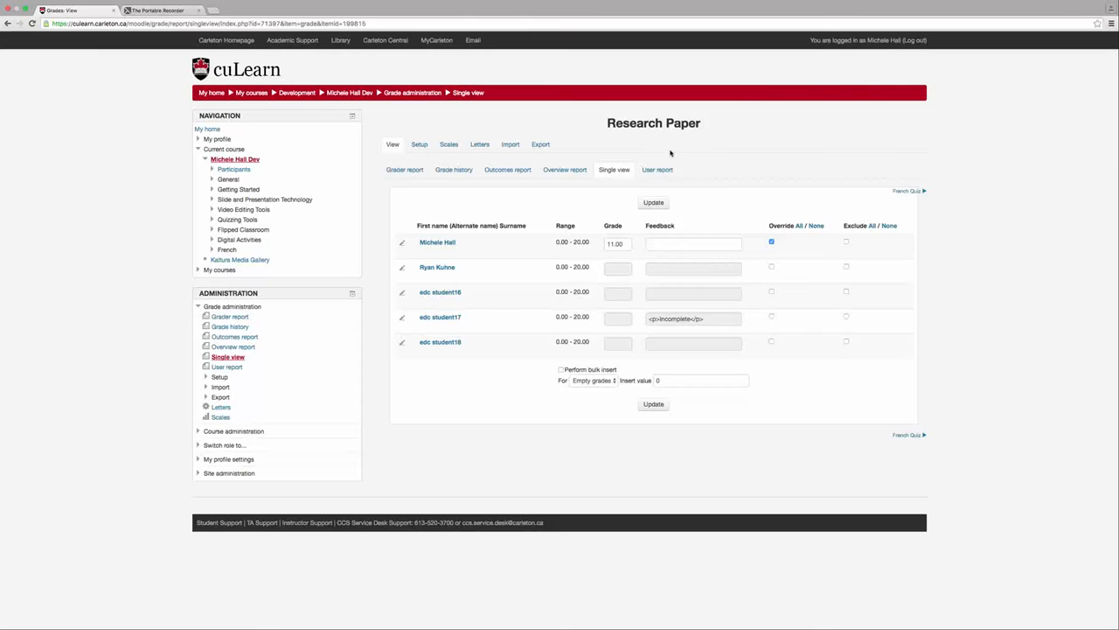
mouse_move(622, 183)
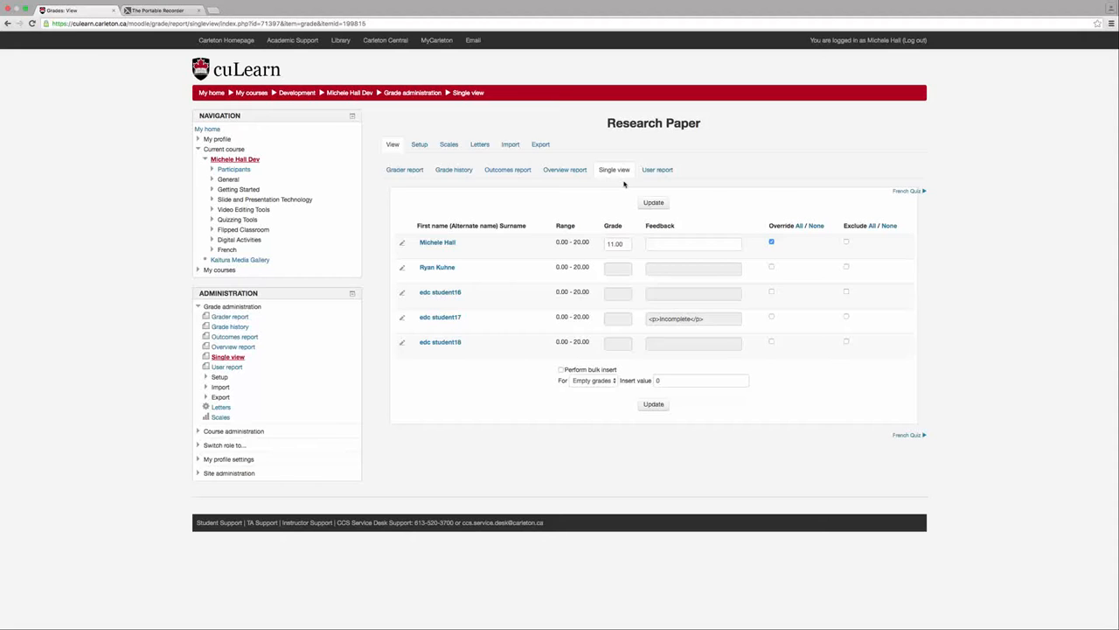
mouse_move(630, 142)
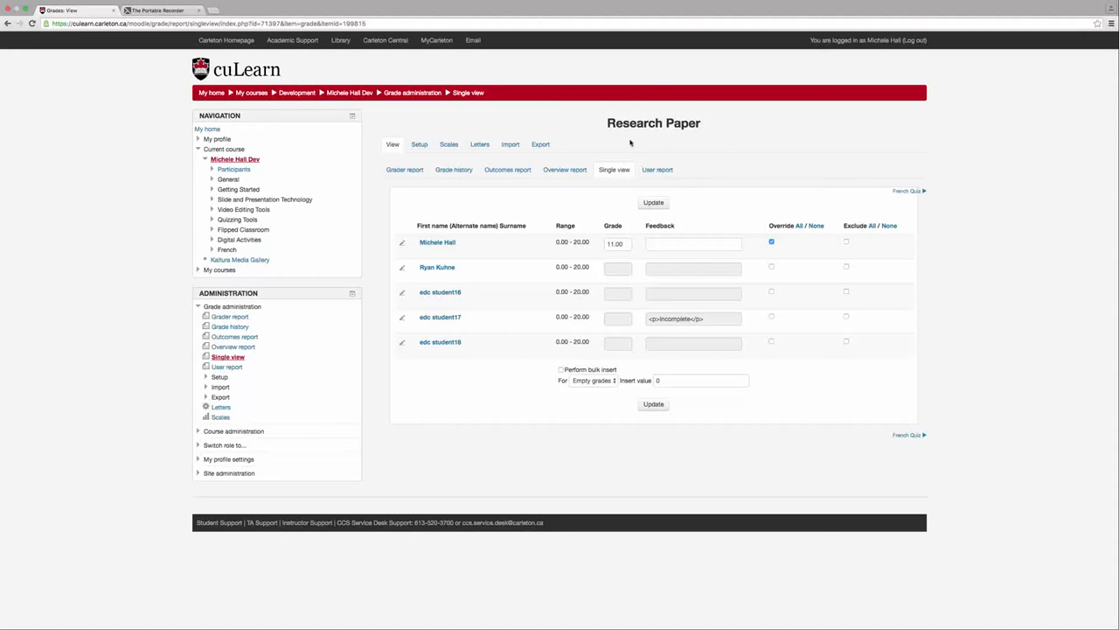
mouse_move(720, 116)
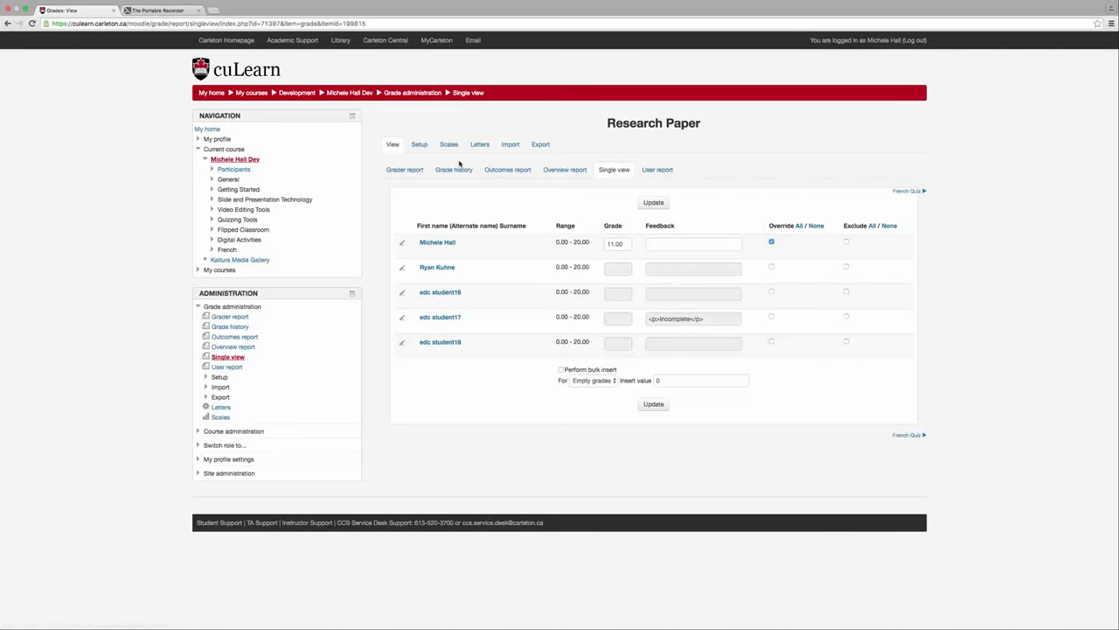
- Leave the Research Paper single view for the Grader report
left_click(406, 169)
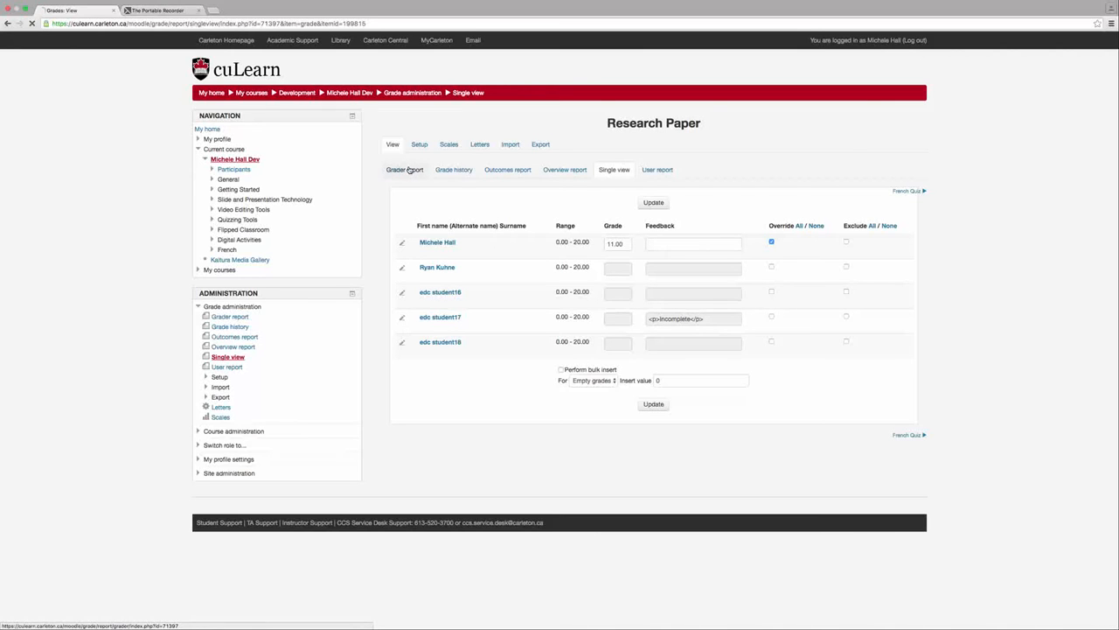
- Return to the Grader report listing all five participants' grades
left_click(406, 169)
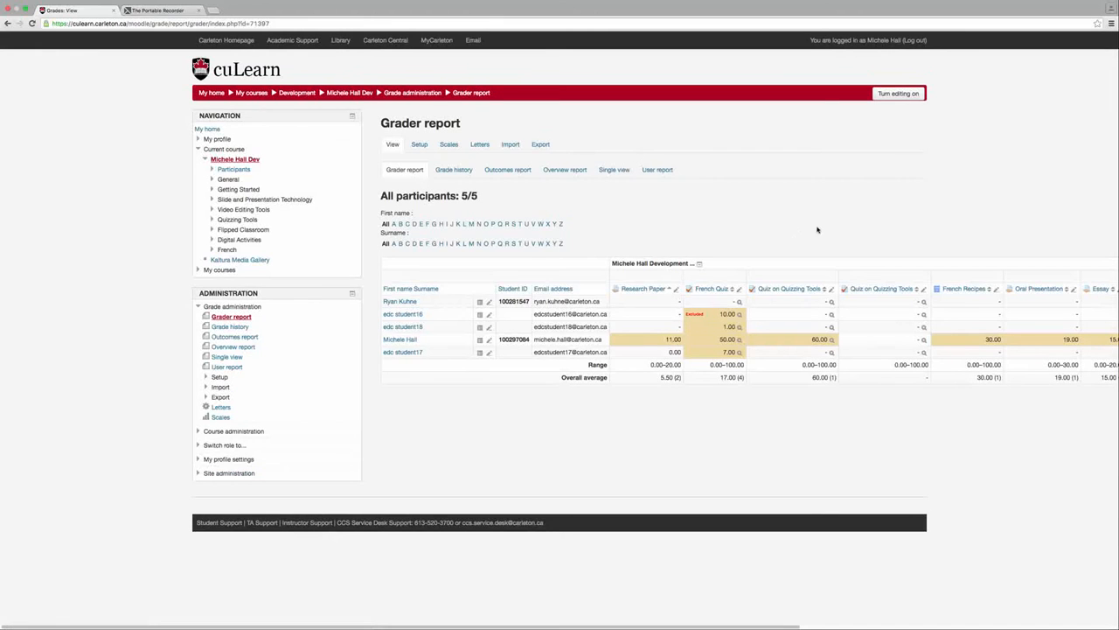
mouse_move(773, 238)
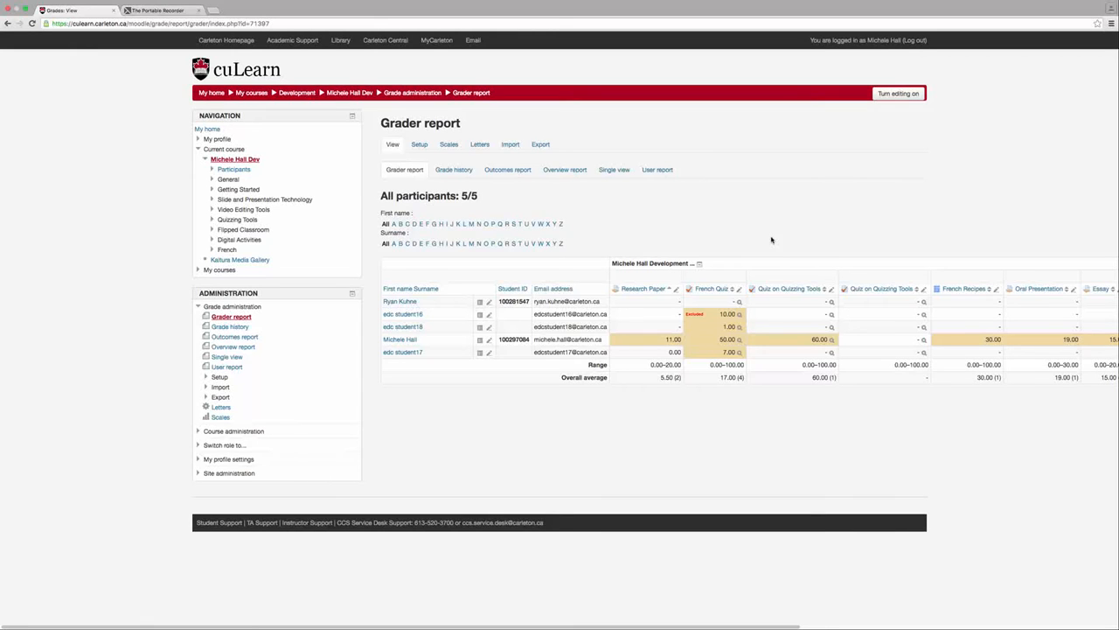
mouse_move(353, 196)
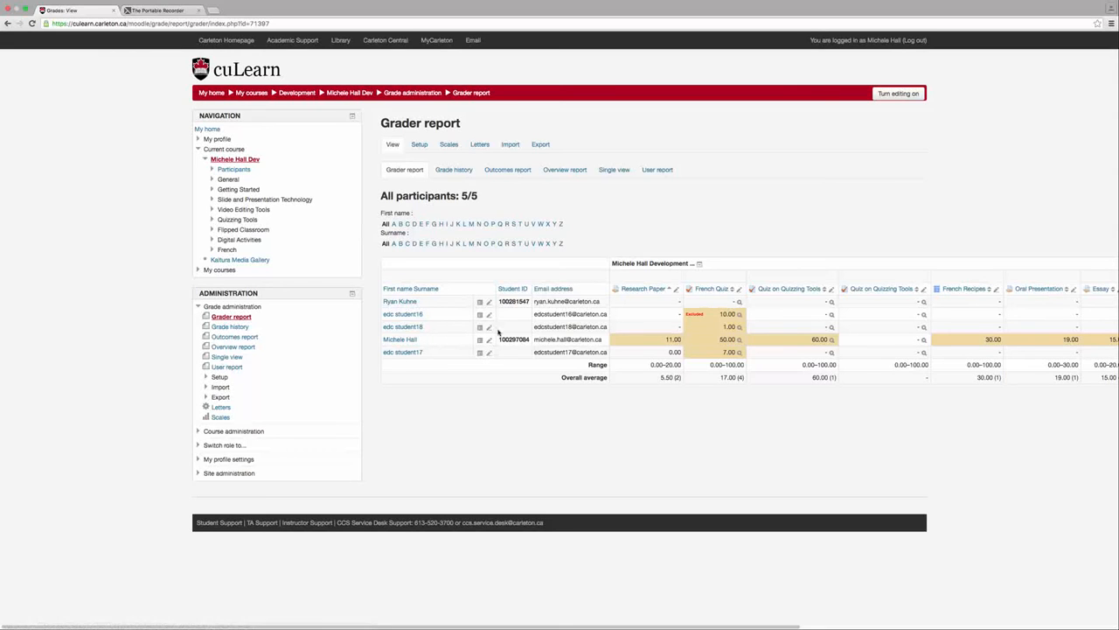
mouse_move(500, 315)
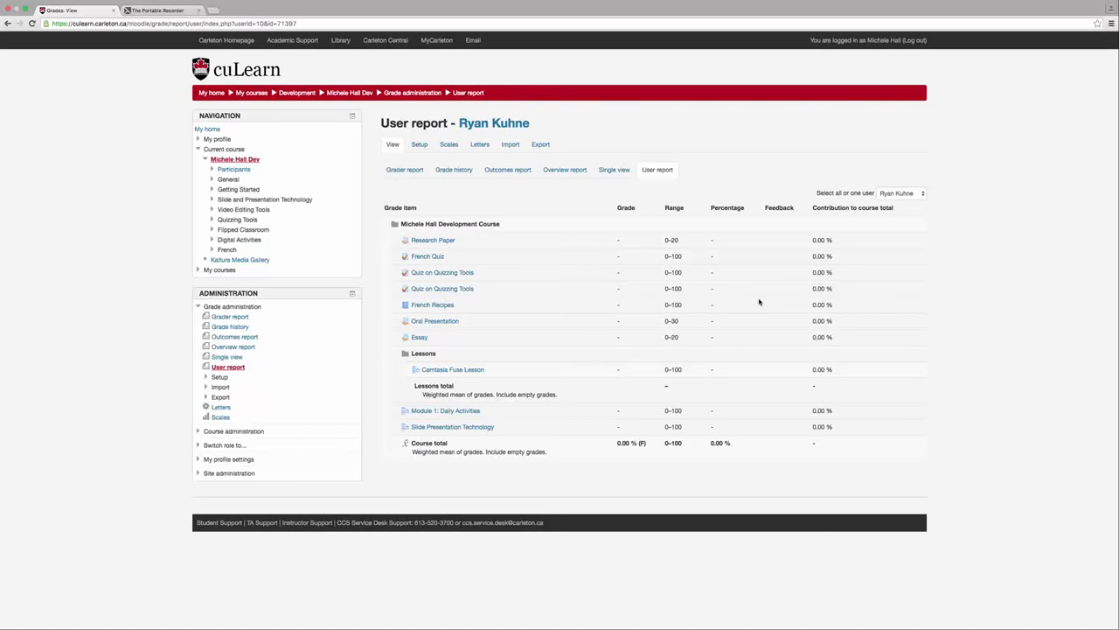
mouse_move(756, 297)
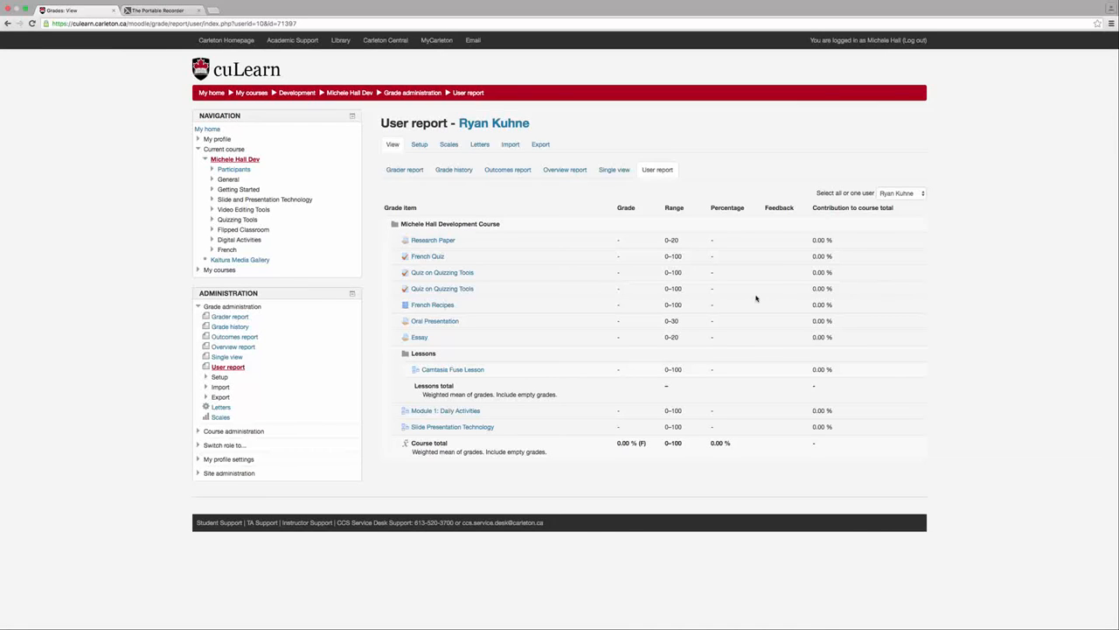
mouse_move(377, 161)
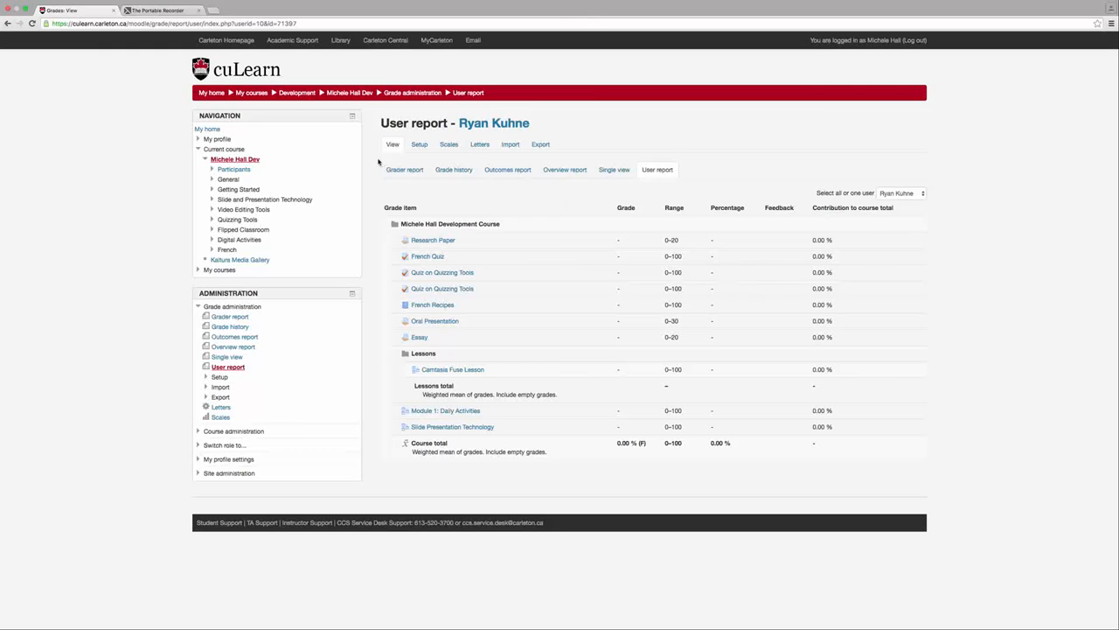
- Switch to edc student16's Single view listing every grade item
left_click(404, 168)
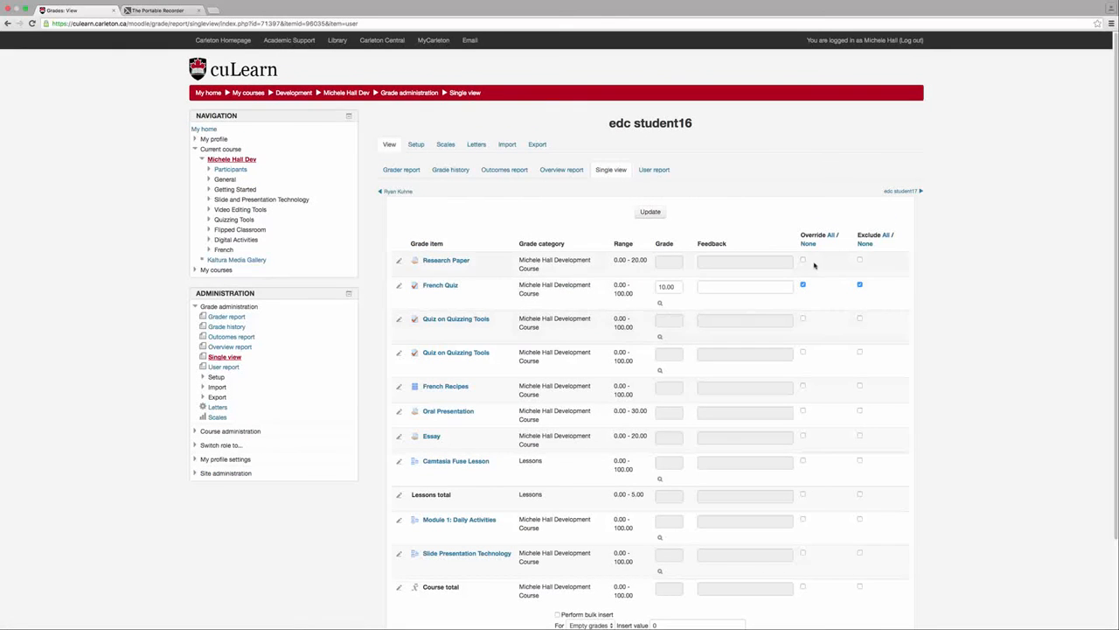
mouse_move(758, 162)
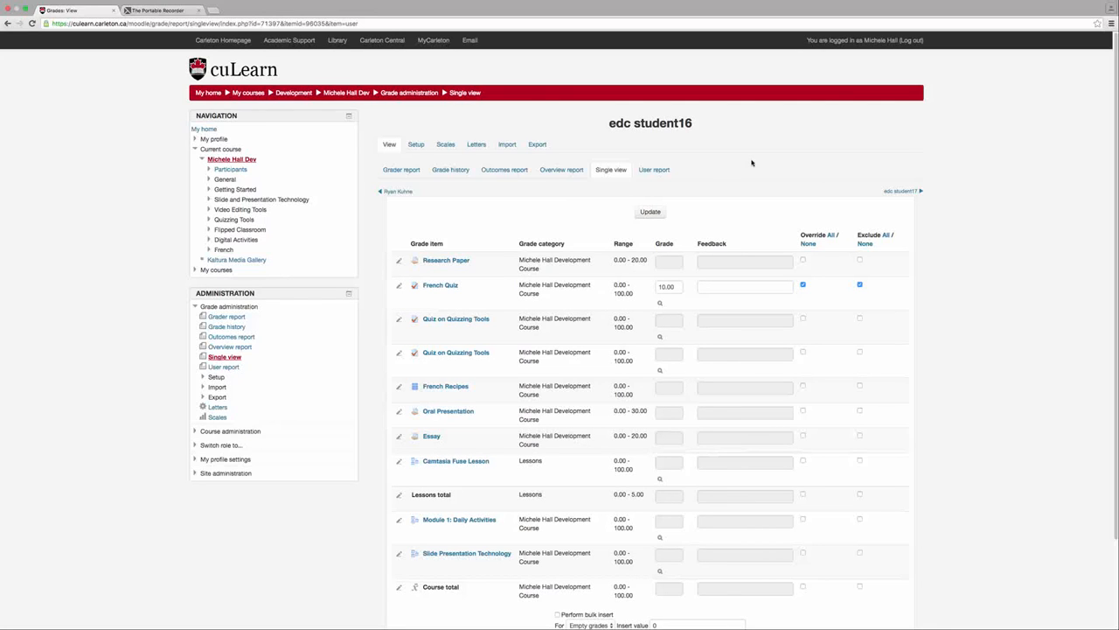
mouse_move(616, 270)
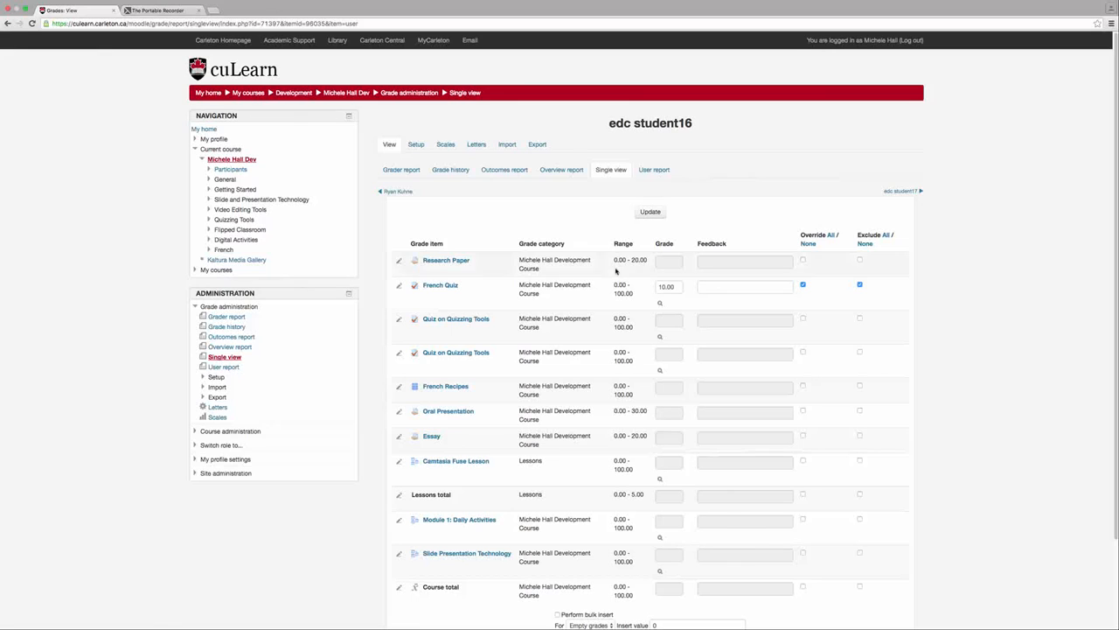
mouse_move(654, 168)
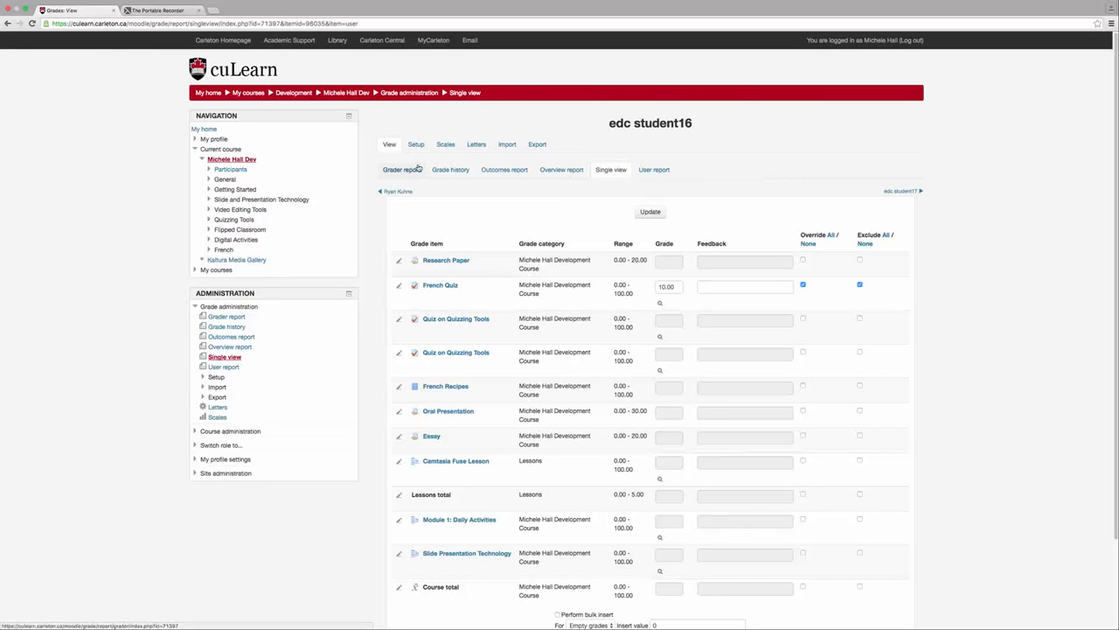
- Return from edc student16's single view to the Grader report
left_click(402, 169)
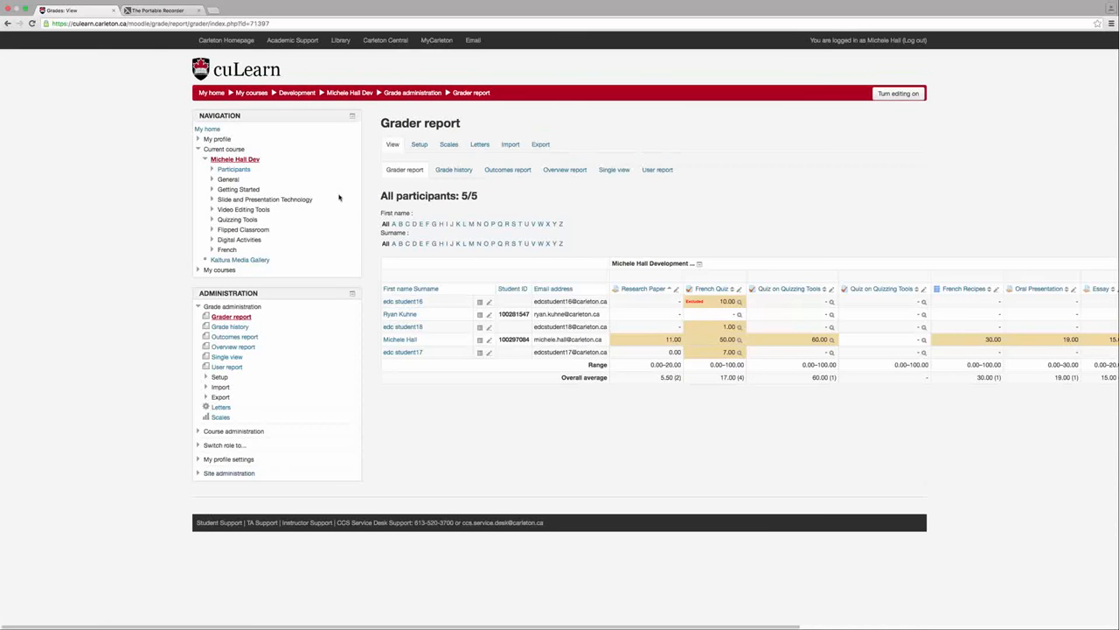